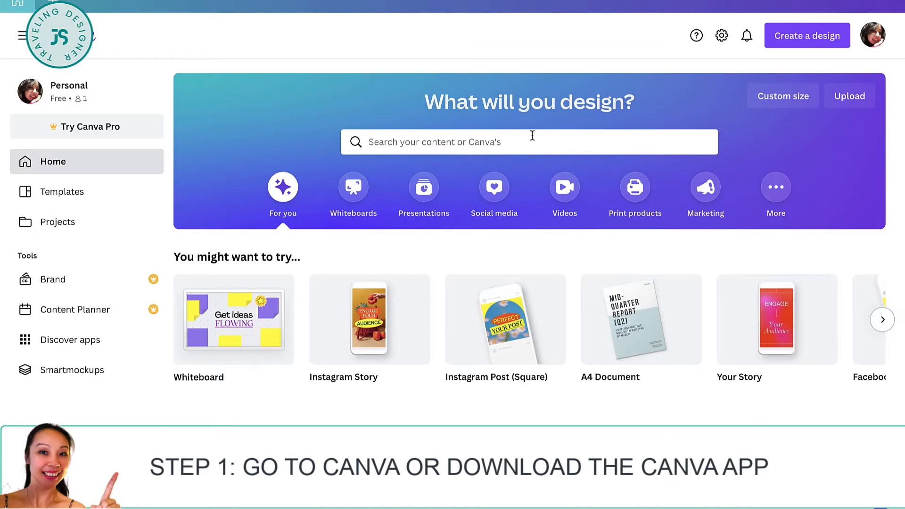
- Search the home page for 'instagram story highlight cover' templates
{"action": "type", "text": "Inst"}
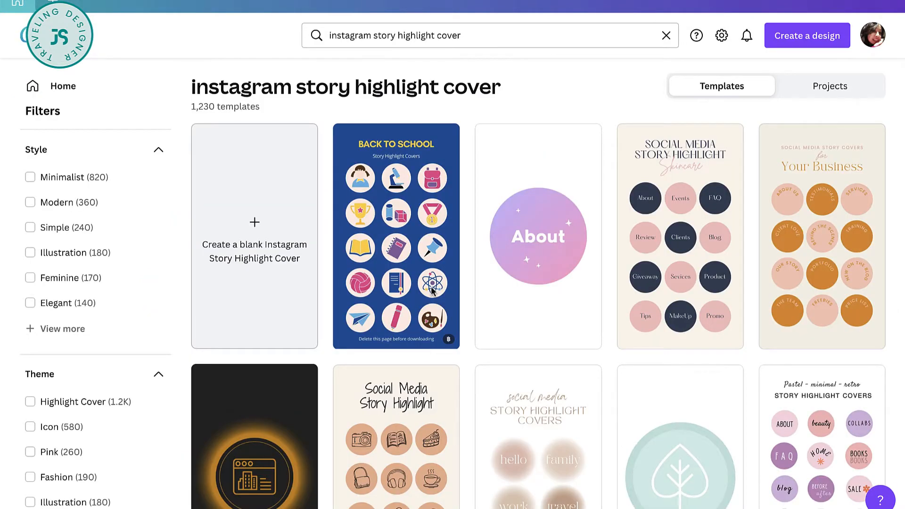
- Browse the results and start a blank Instagram Story Highlight Cover design
{"action": "scroll", "scroll_direction": "down", "scroll_amount": 3}
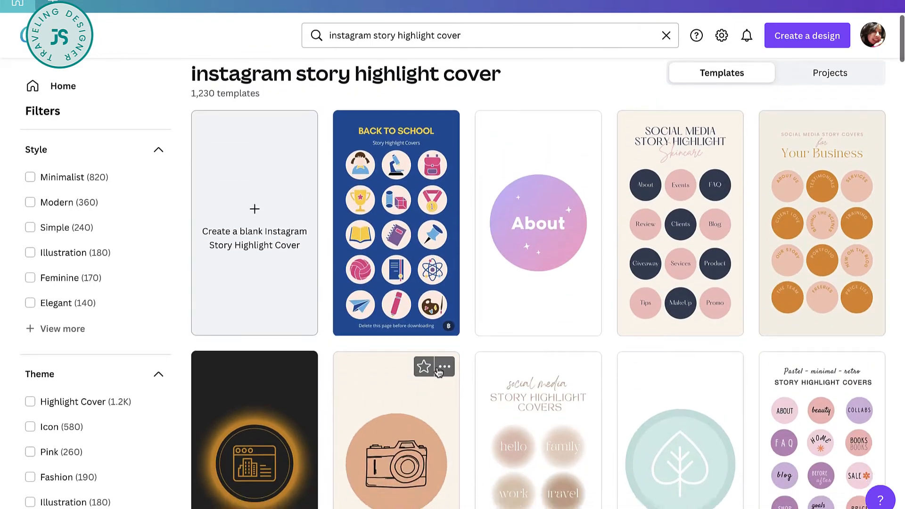
{"action": "scroll", "scroll_direction": "down", "scroll_amount": 3}
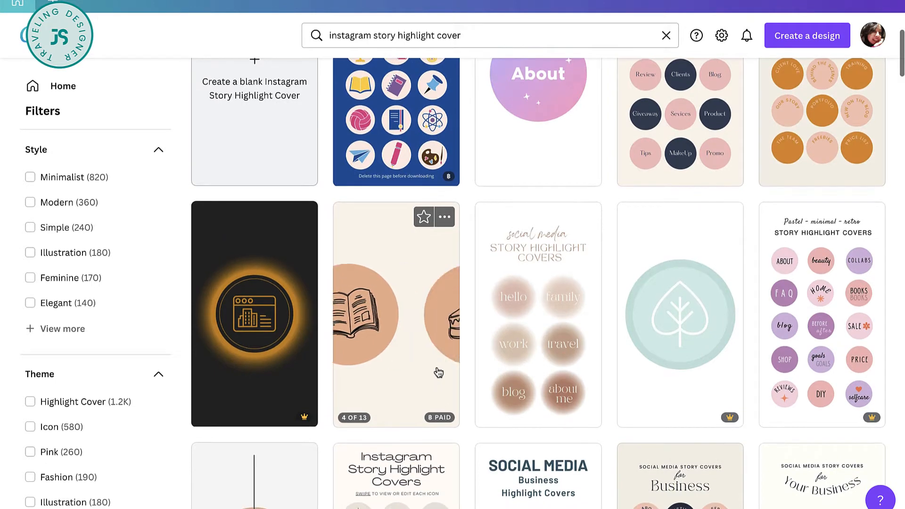
{"action": "scroll", "scroll_direction": "down", "scroll_amount": 3}
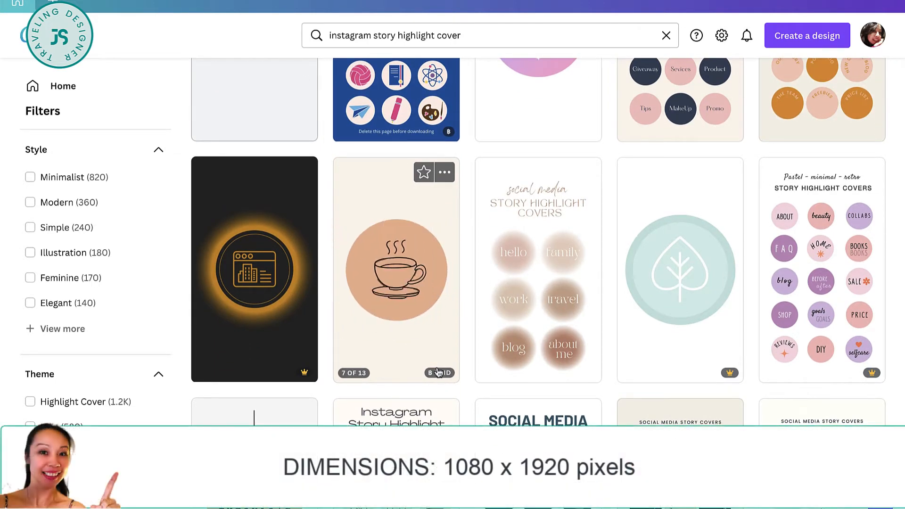
{"action": "scroll", "scroll_direction": "down", "scroll_amount": 3}
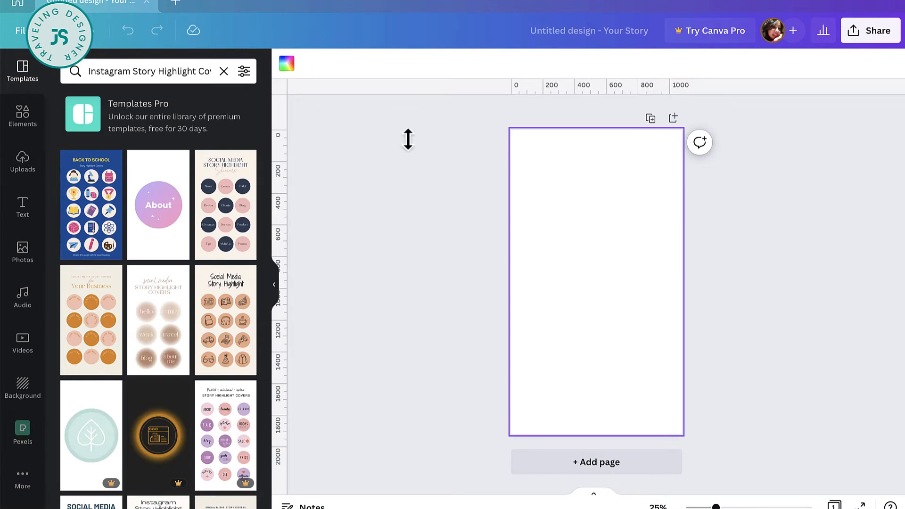
- Colour the page background light beige and search Templates for 'Instagram Story Highlight Covers'
{"action": "left_click", "coordinate": [286, 63]}
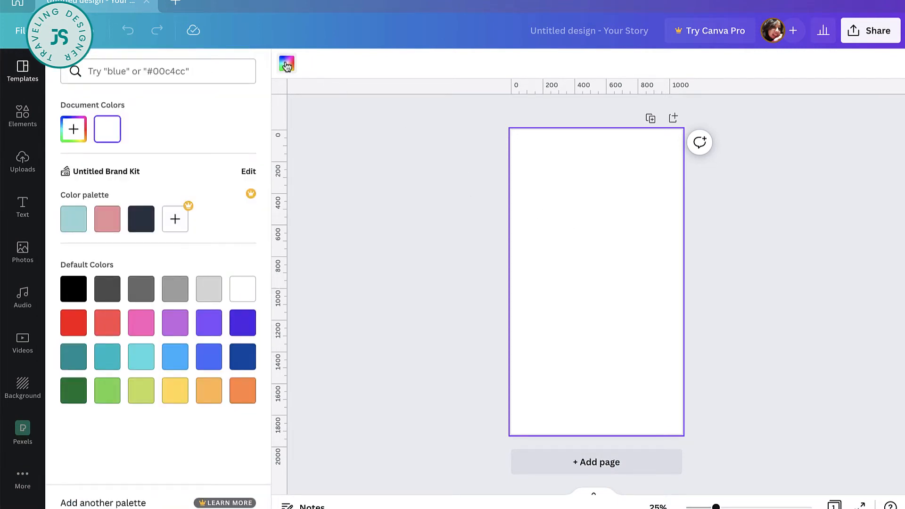
{"action": "left_click", "coordinate": [74, 130]}
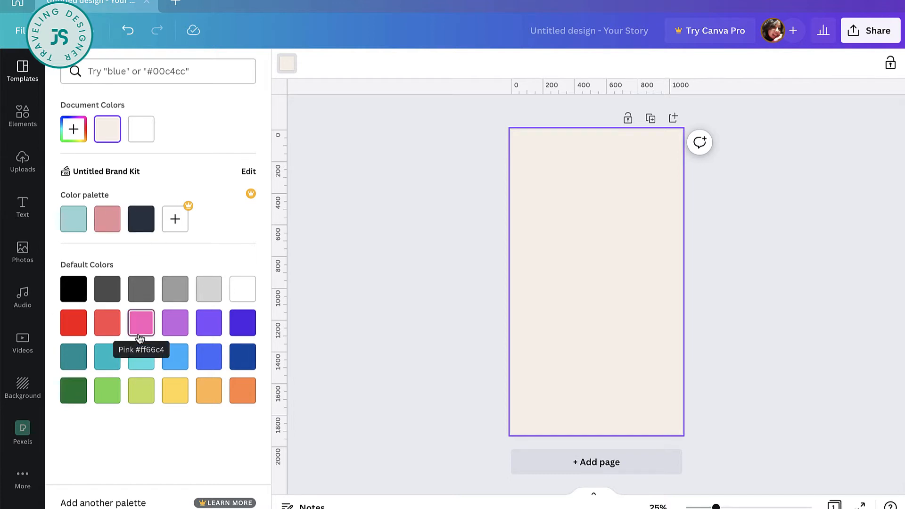
{"action": "mouse_move", "coordinate": [734, 233]}
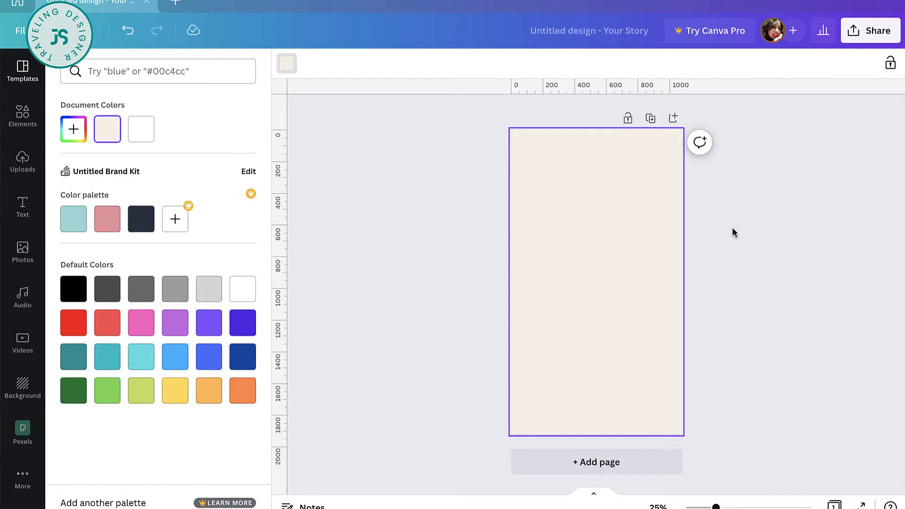
{"action": "mouse_move", "coordinate": [691, 361]}
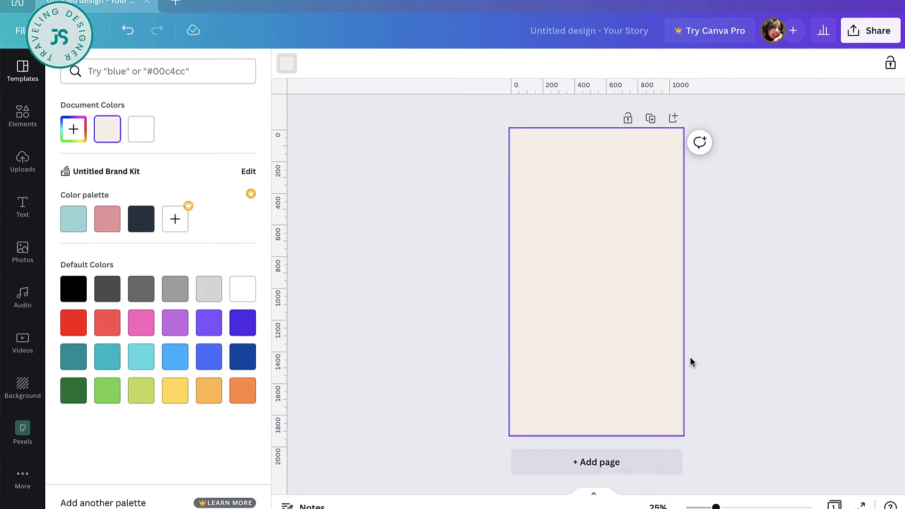
{"action": "mouse_move", "coordinate": [683, 365]}
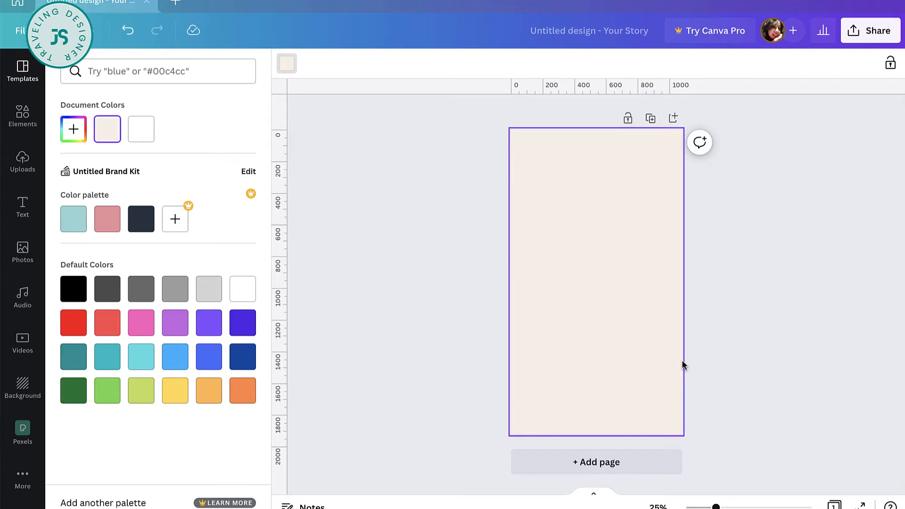
{"action": "type", "text": "Instagram Story Highlight Covers"}
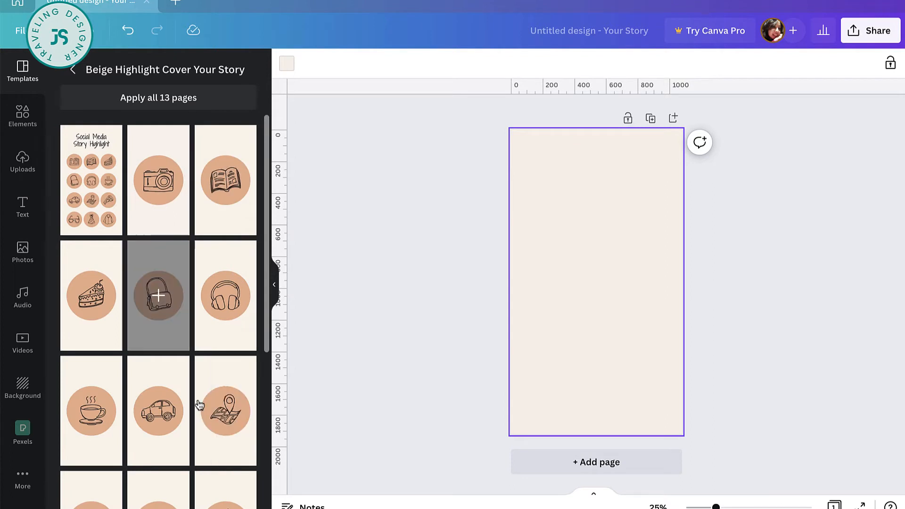
- Apply the beige template's tan circle, remove its car icon and add a boho rainbow graphic
{"action": "left_click", "coordinate": [157, 295]}
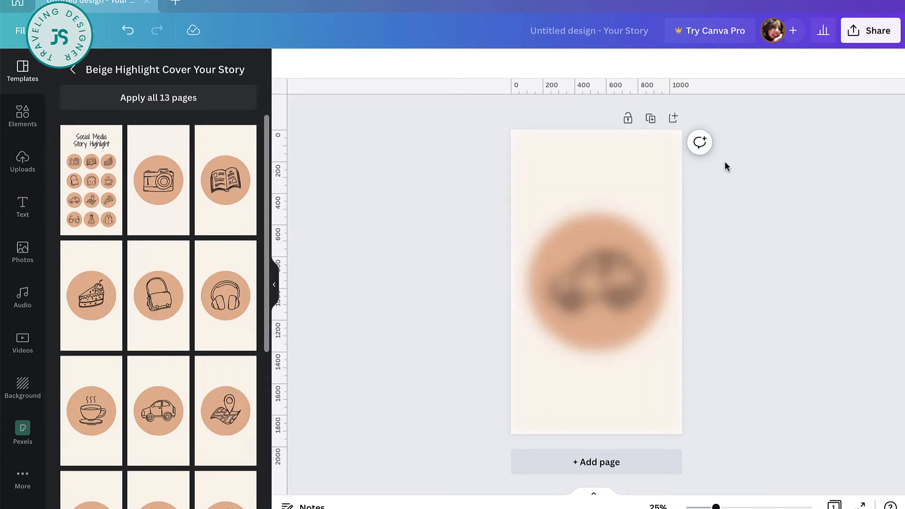
{"action": "left_click", "coordinate": [595, 281]}
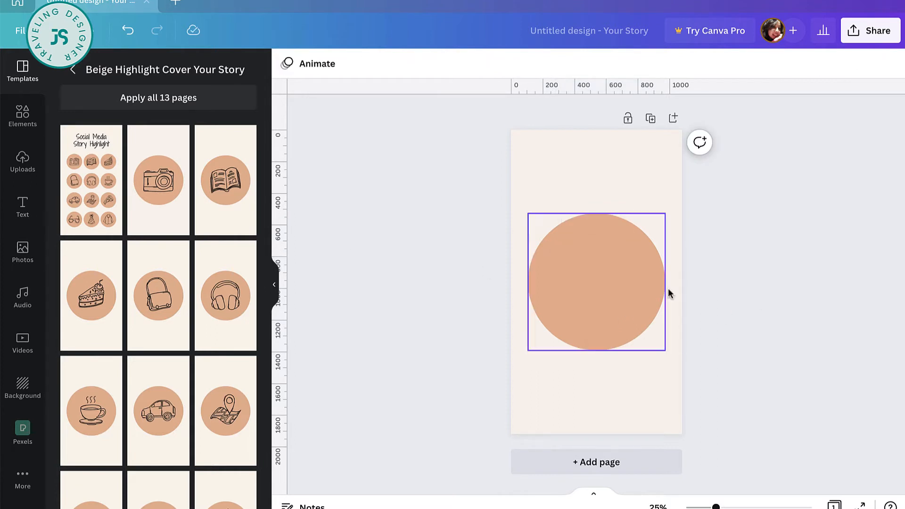
{"action": "left_click", "coordinate": [783, 306]}
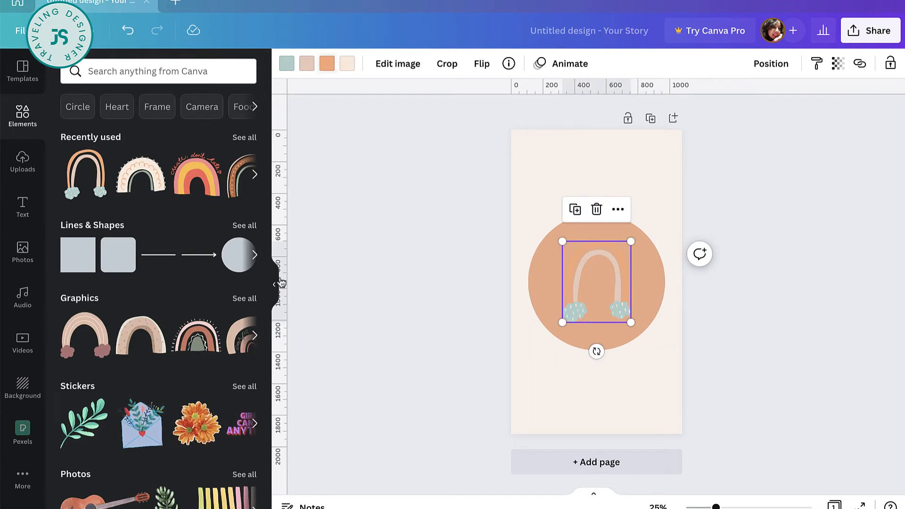
- Recolour the rainbow's pale arch to light cream so it stands out on the tan circle
{"action": "left_click", "coordinate": [326, 63]}
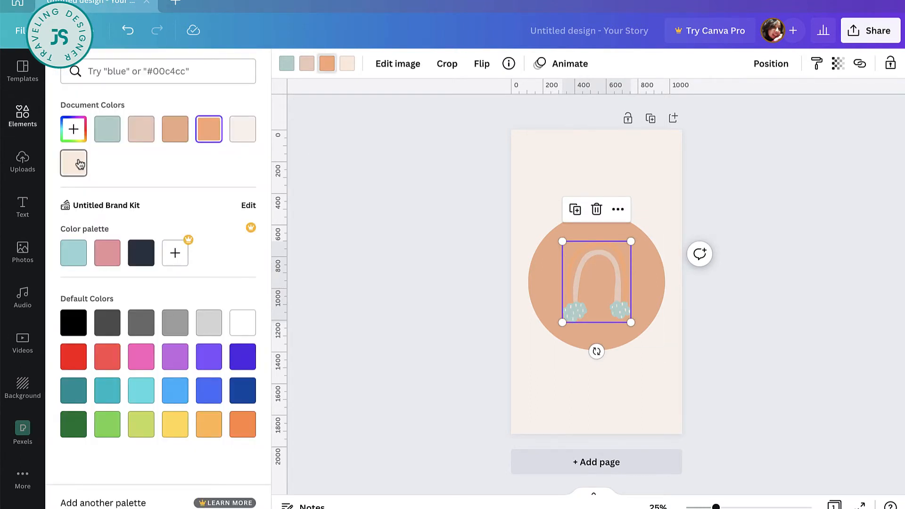
{"action": "left_click", "coordinate": [73, 163]}
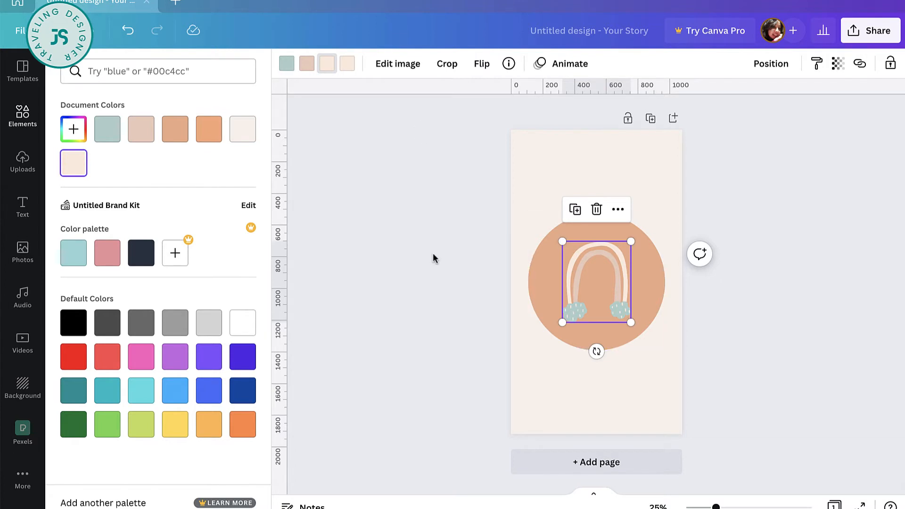
{"action": "mouse_move", "coordinate": [434, 258]}
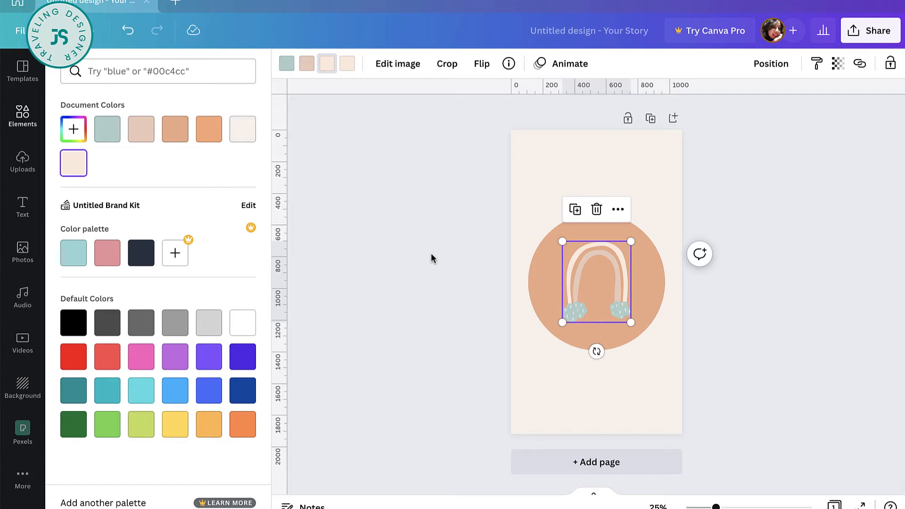
{"action": "mouse_move", "coordinate": [121, 131]}
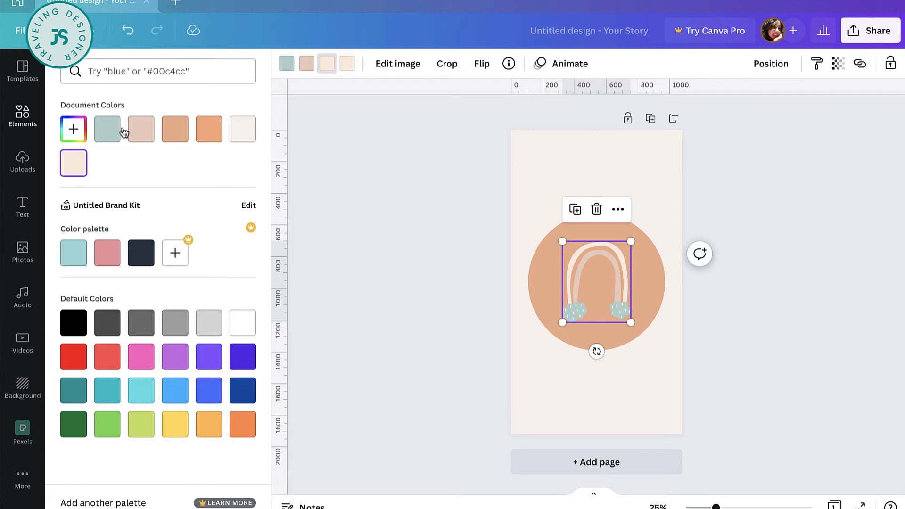
{"action": "mouse_move", "coordinate": [22, 207]}
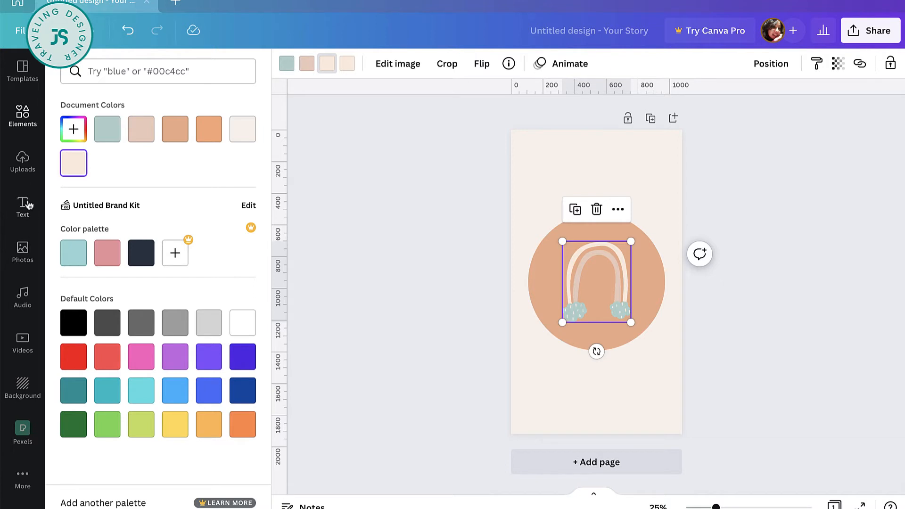
{"action": "mouse_move", "coordinate": [22, 208]}
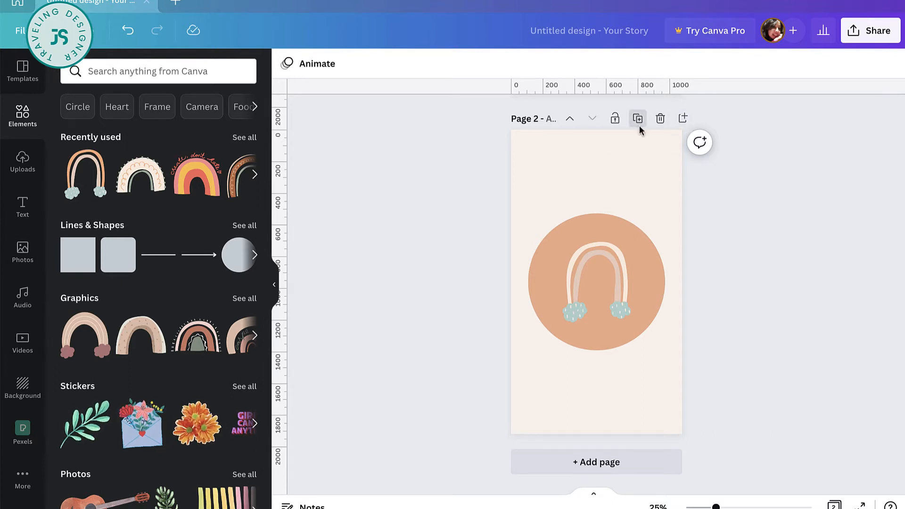
- Duplicate page 2 into a third cover and swap its rainbow for a scalloped, dotted graphic
{"action": "left_click", "coordinate": [637, 119]}
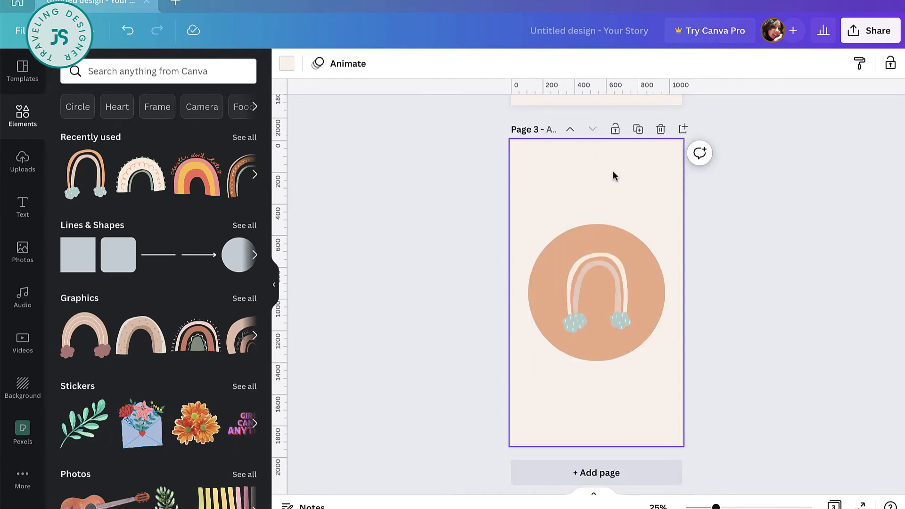
{"action": "left_click", "coordinate": [598, 291]}
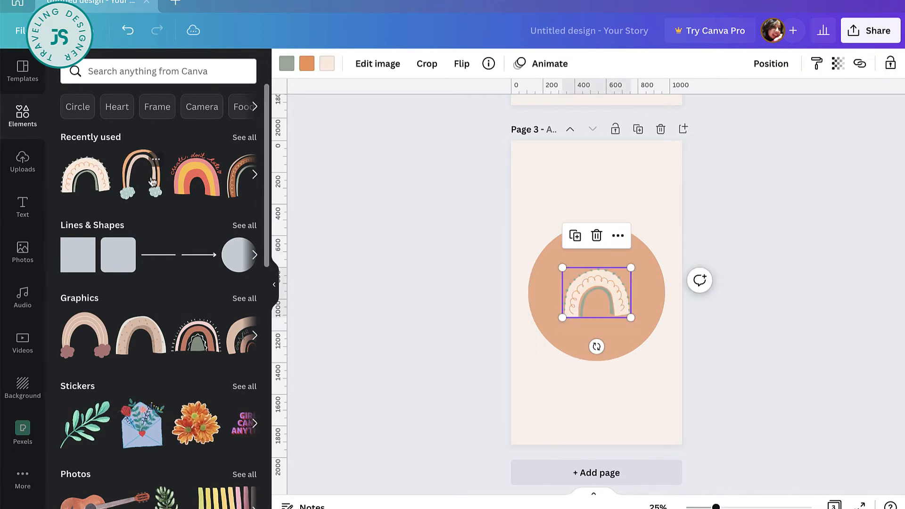
{"action": "left_click", "coordinate": [726, 402]}
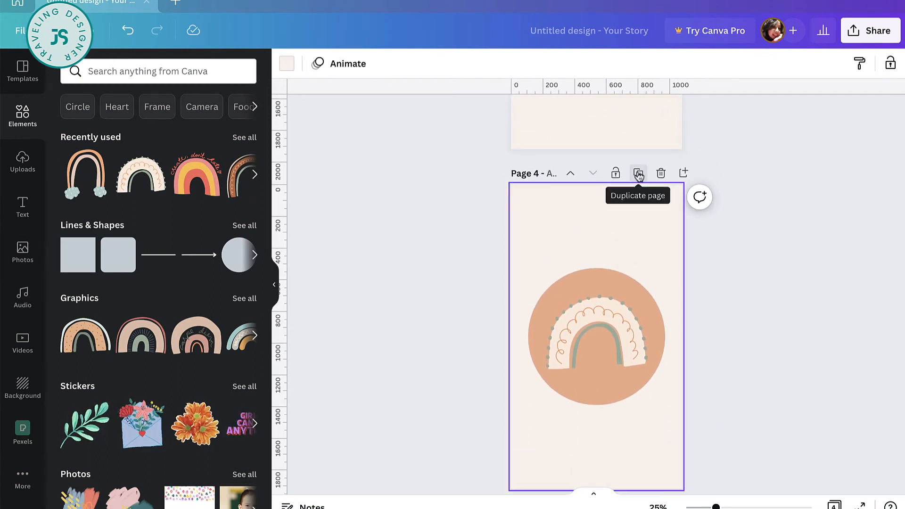
{"action": "mouse_move", "coordinate": [778, 316]}
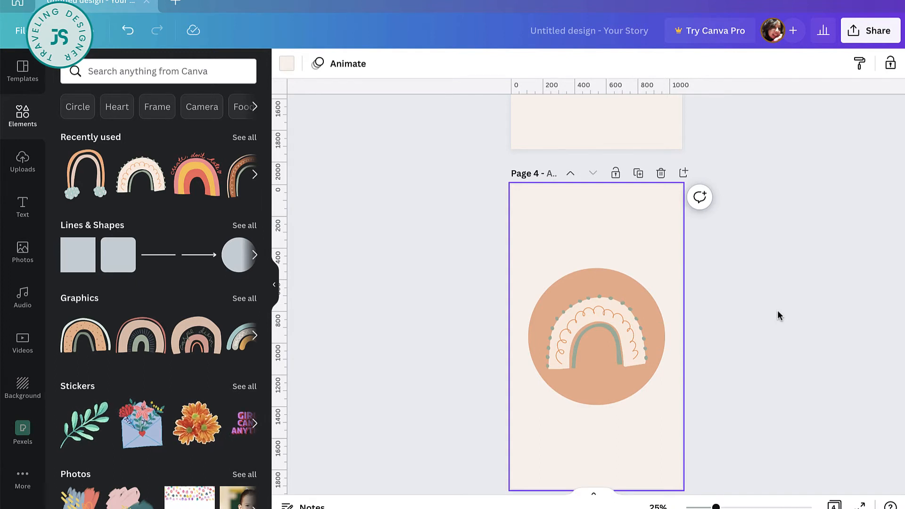
{"action": "mouse_move", "coordinate": [737, 387]}
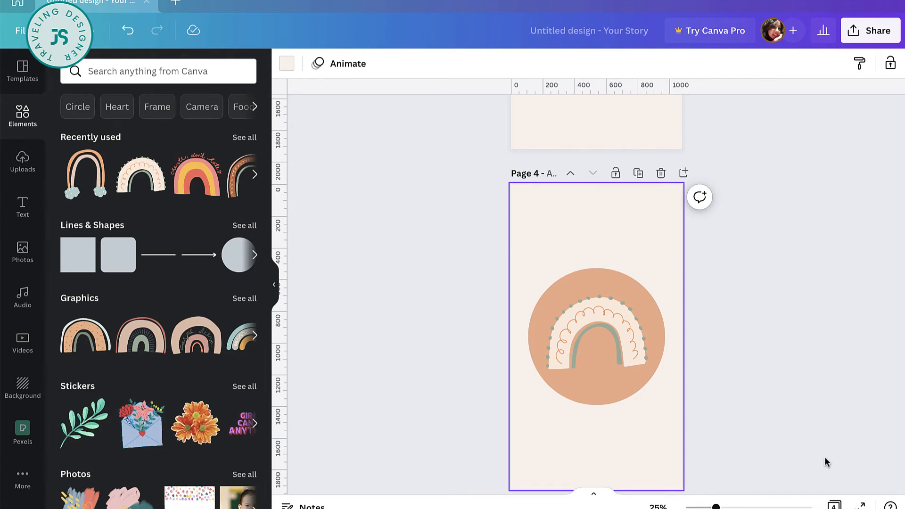
{"action": "left_click", "coordinate": [596, 326]}
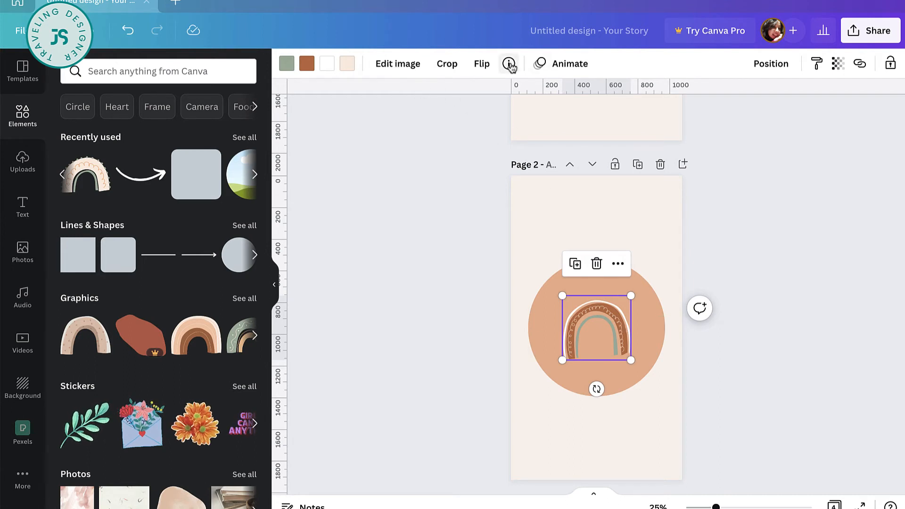
- Search Elements for 'organic rainbow' graphics, then bring up the Share options
{"action": "left_click", "coordinate": [508, 63]}
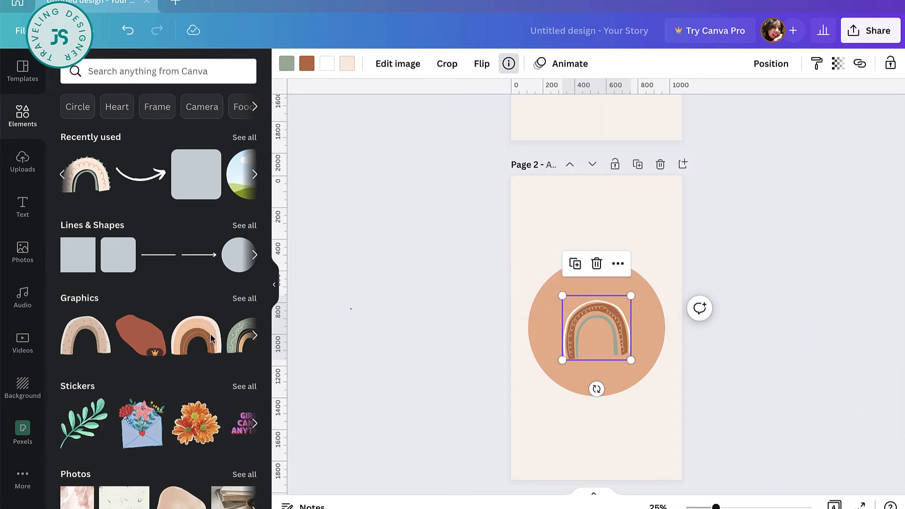
{"action": "scroll", "scroll_direction": "down", "scroll_amount": 3}
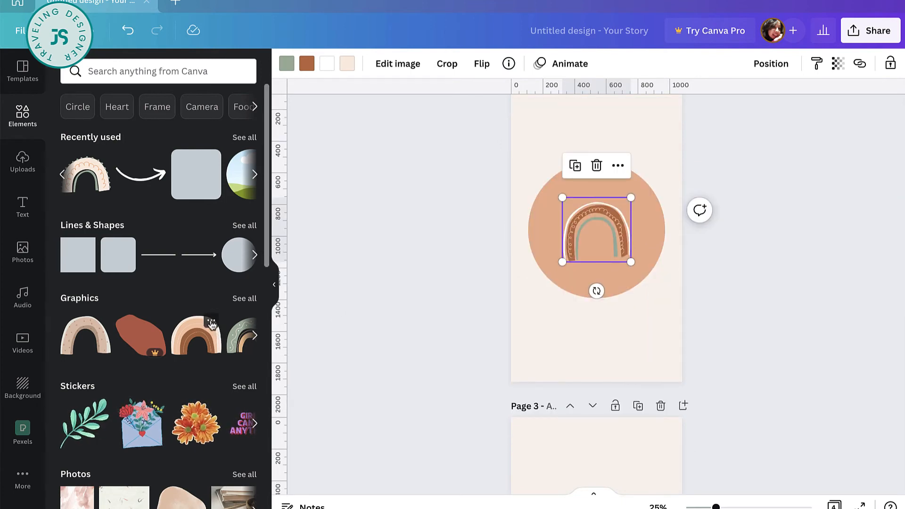
{"action": "mouse_move", "coordinate": [212, 321]}
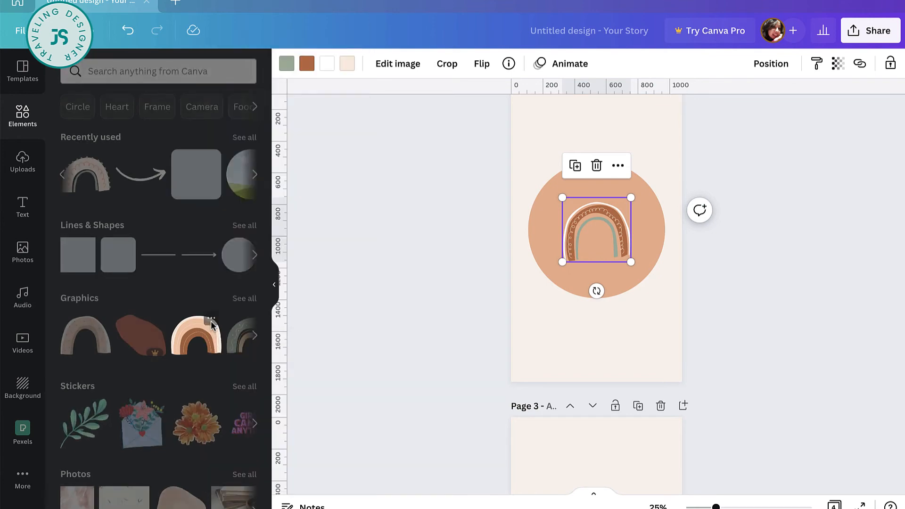
{"action": "type", "text": "organic rainbow"}
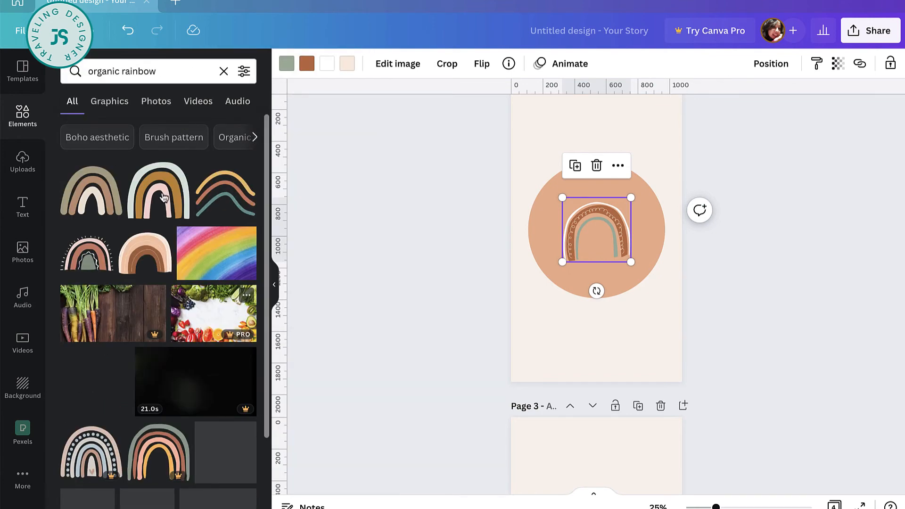
{"action": "scroll", "scroll_direction": "down", "scroll_amount": 3}
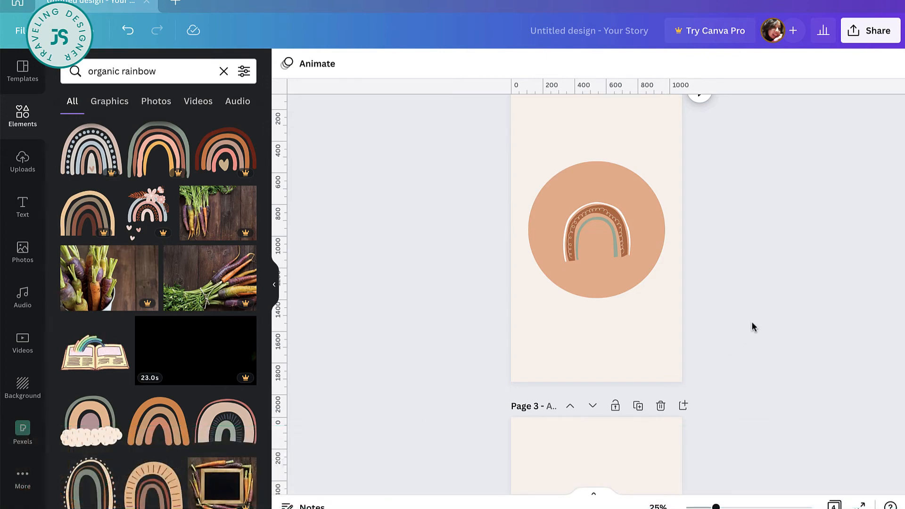
{"action": "left_click", "coordinate": [870, 31]}
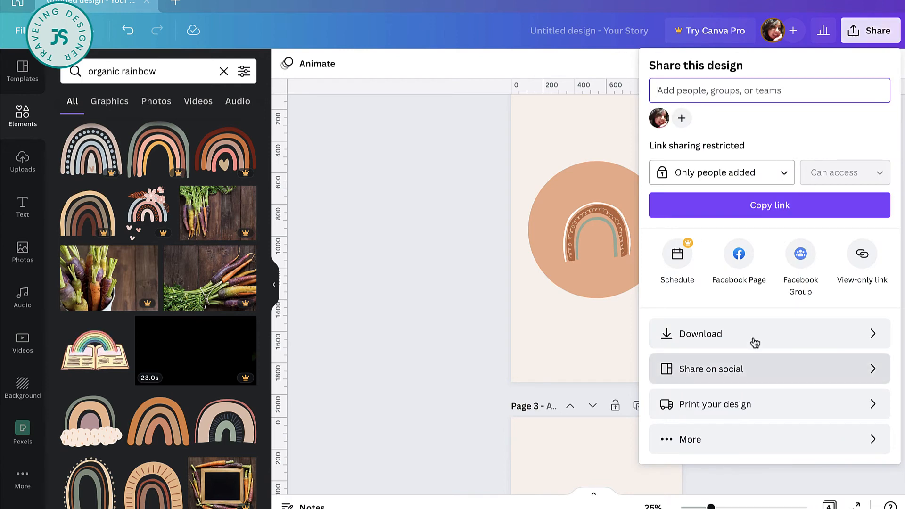
- Set the download to JPG for all 4 pages with Save download settings ticked
{"action": "left_click", "coordinate": [698, 334]}
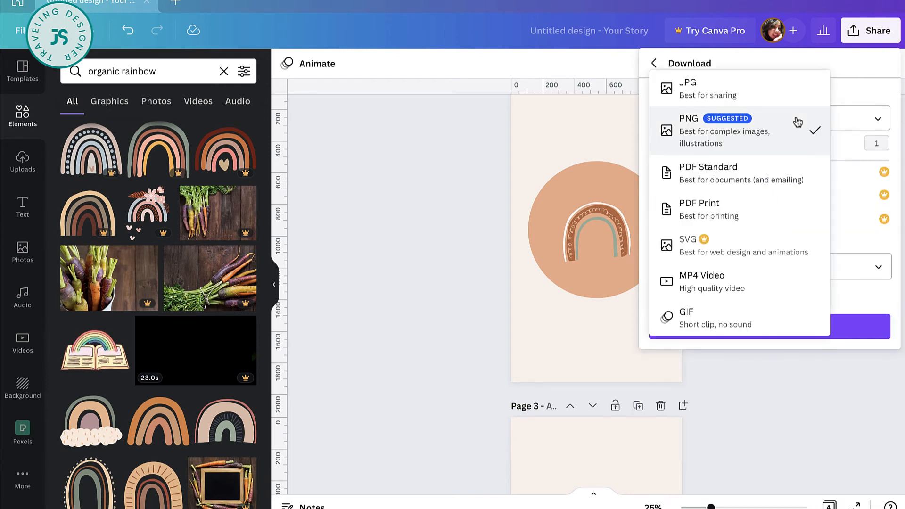
{"action": "left_click", "coordinate": [687, 88]}
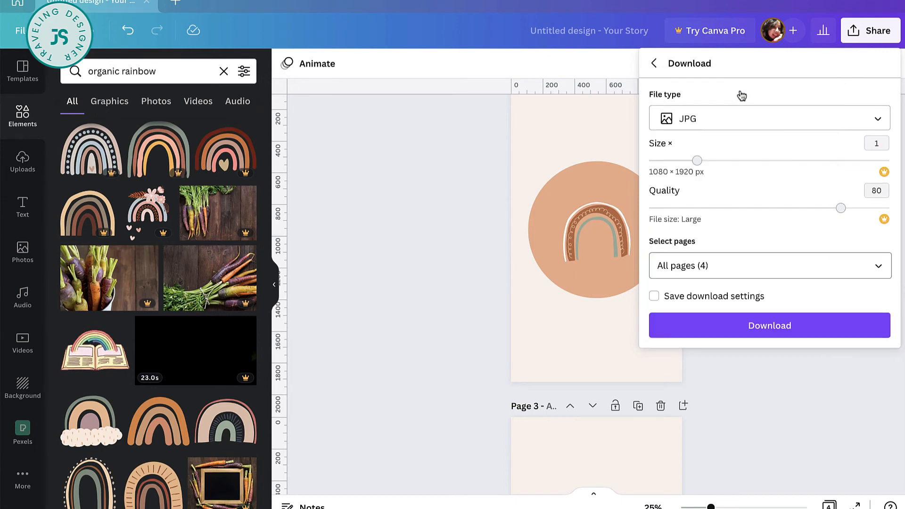
{"action": "left_click", "coordinate": [654, 296]}
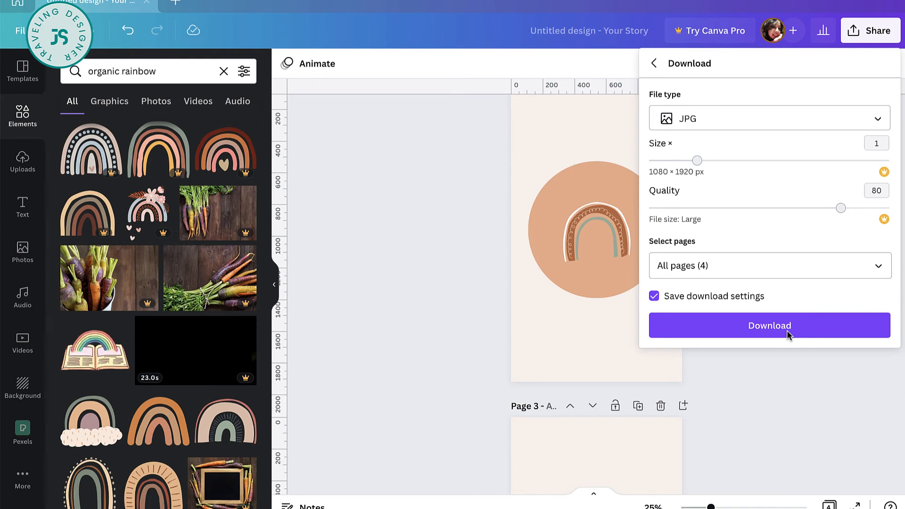
{"action": "mouse_move", "coordinate": [786, 454]}
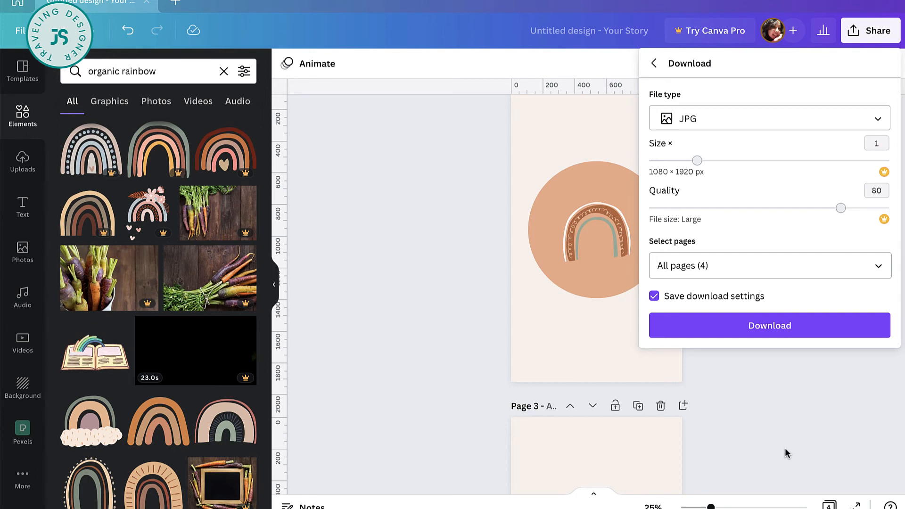